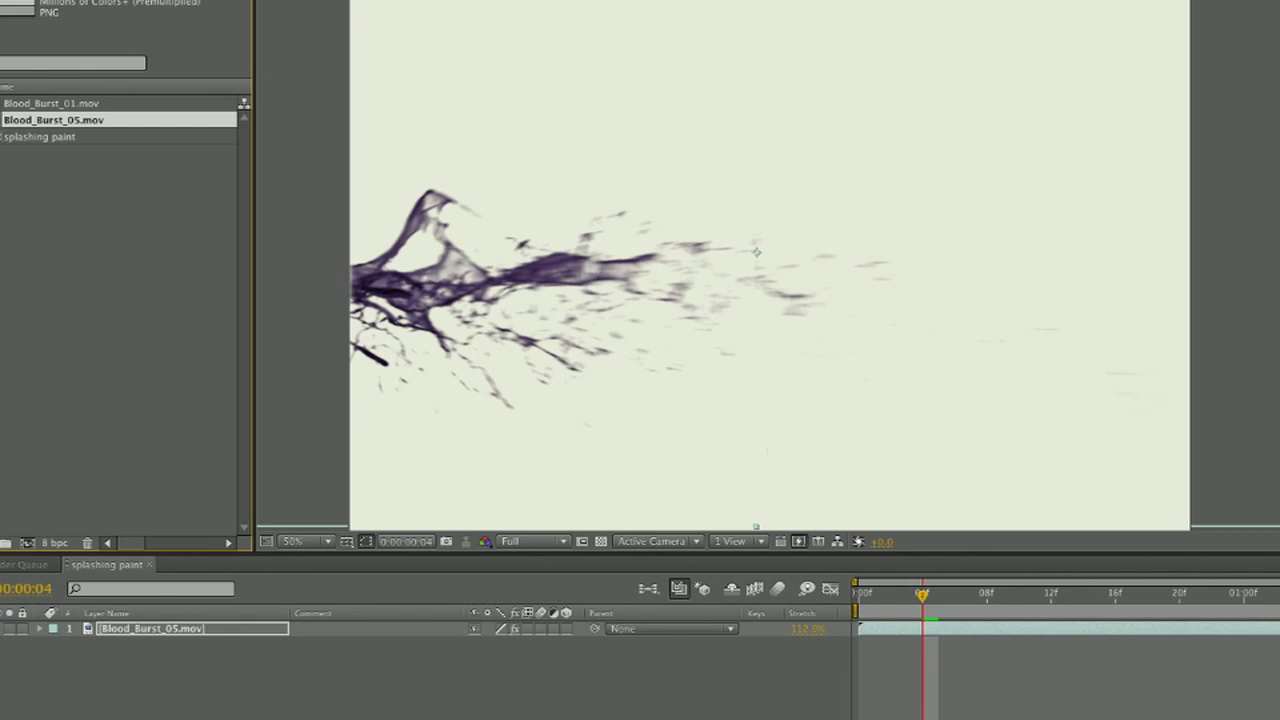
Apply the Change to Color effect to the Blood_Burst_05.mov layer
{"action": "left_click", "coordinate": [52, 104]}
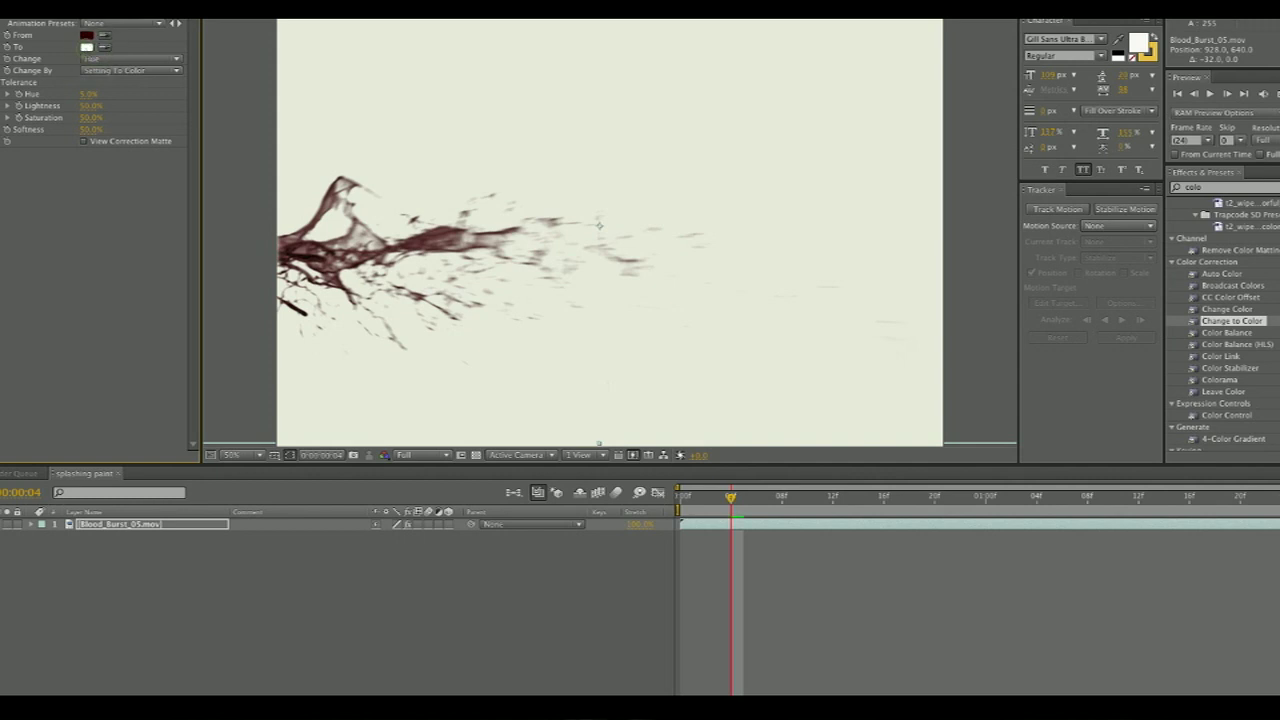
Pick a dark purple as the Change to Color target so the red splash turns purple
{"action": "left_click", "coordinate": [86, 48]}
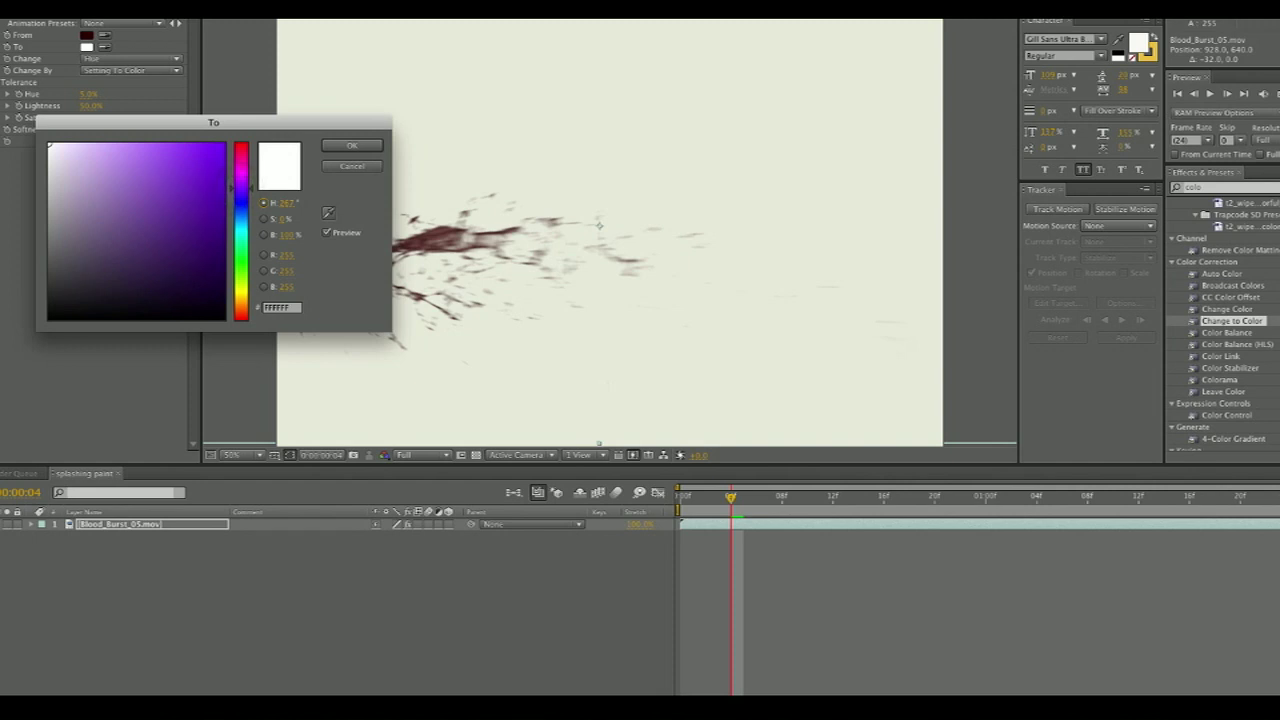
{"action": "left_click", "coordinate": [192, 276]}
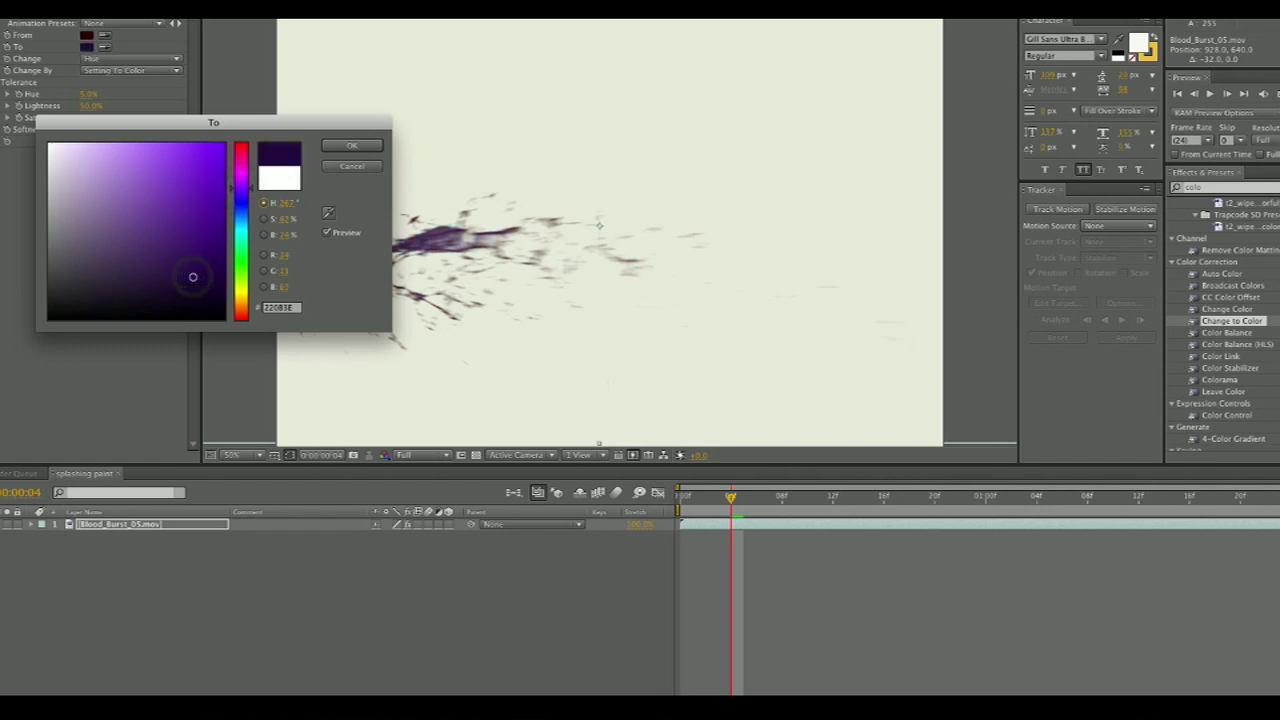